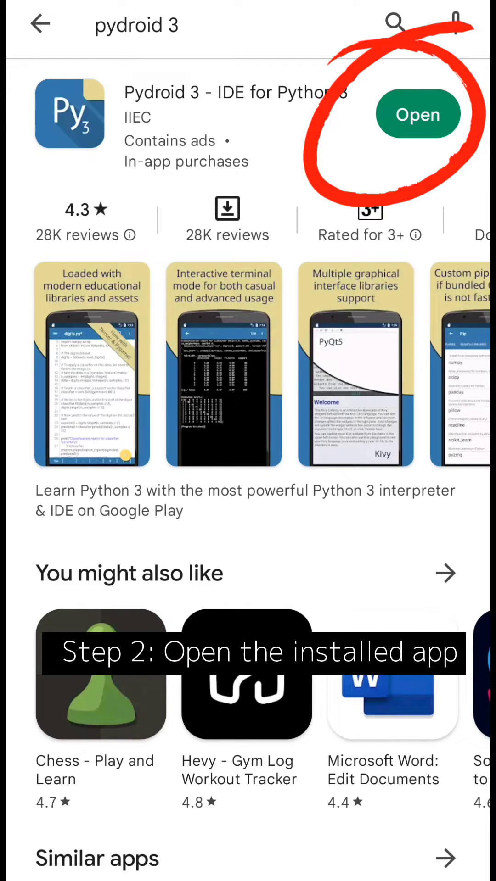
# Launch the installed Pydroid 3 app from its Play Store page.
pyautogui.click(418, 114)
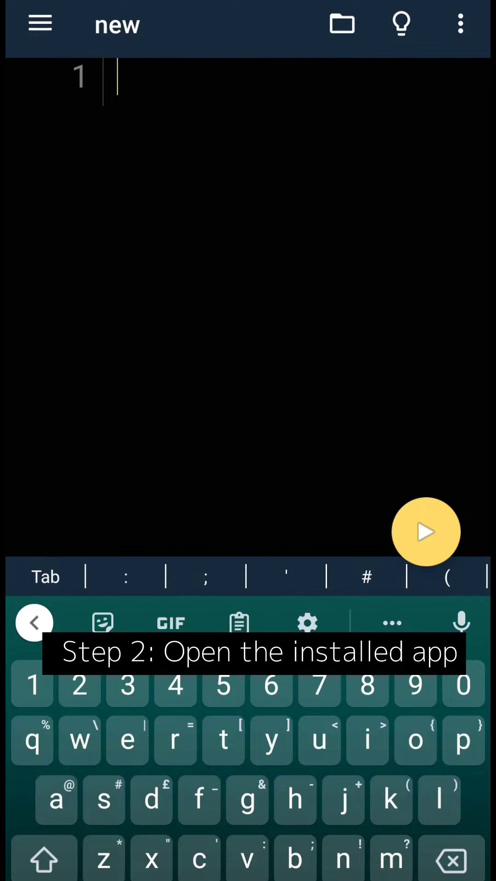
pyautogui.click(39, 24)
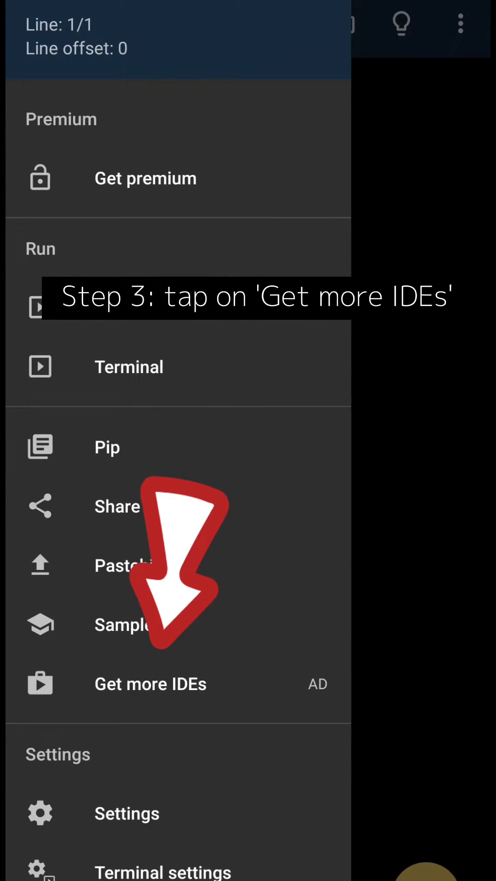
pyautogui.click(150, 683)
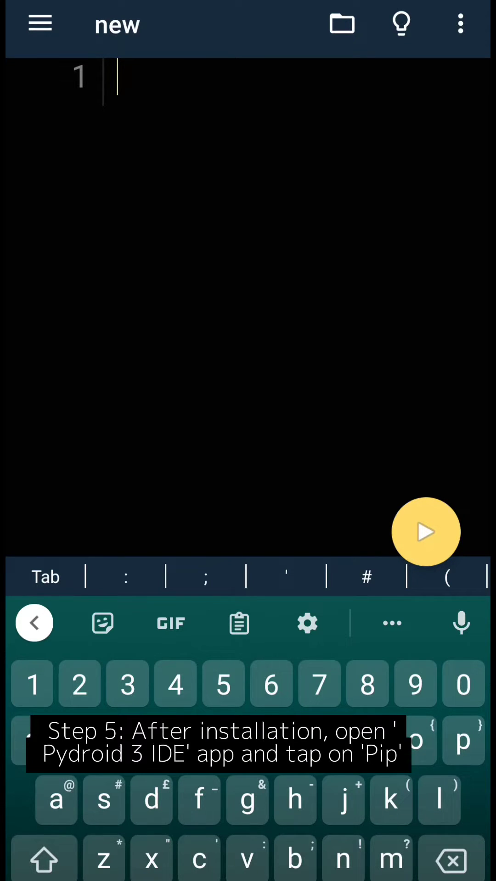
# Go to the Pip library installer from Pydroid 3's side menu.
pyautogui.click(40, 24)
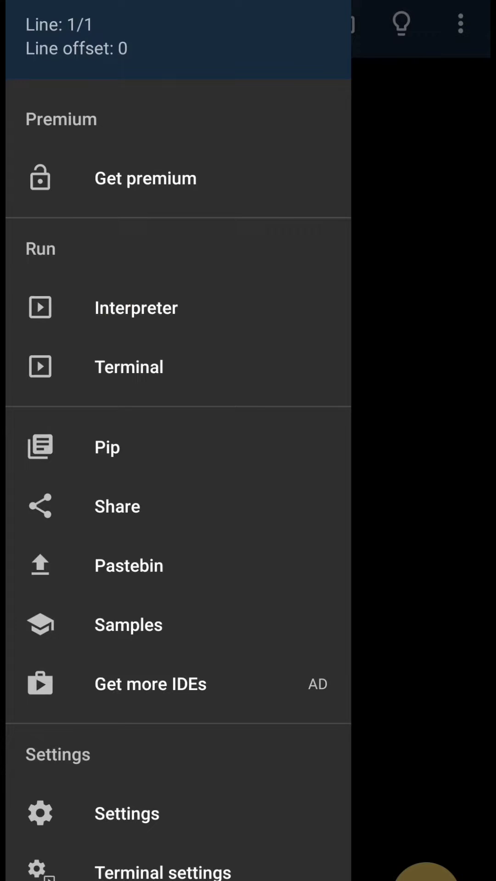
pyautogui.click(106, 447)
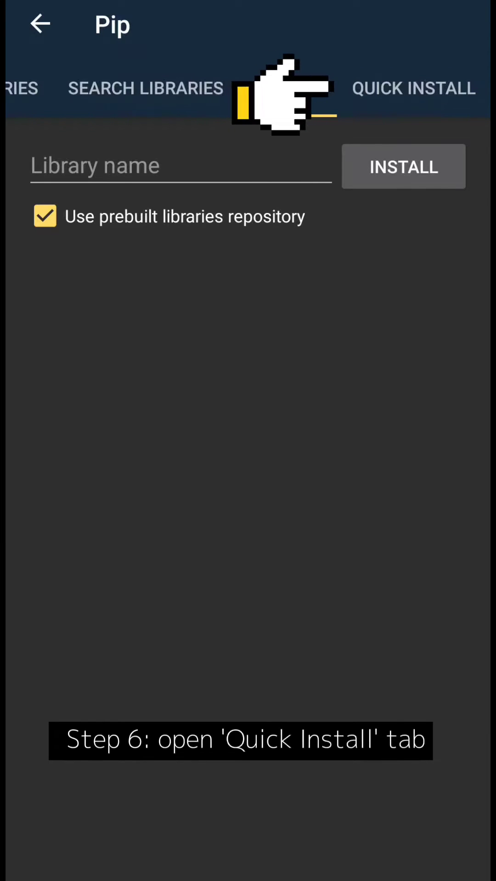
# Install the jupyter library from the Quick Install list and wait for Complete.
pyautogui.click(413, 87)
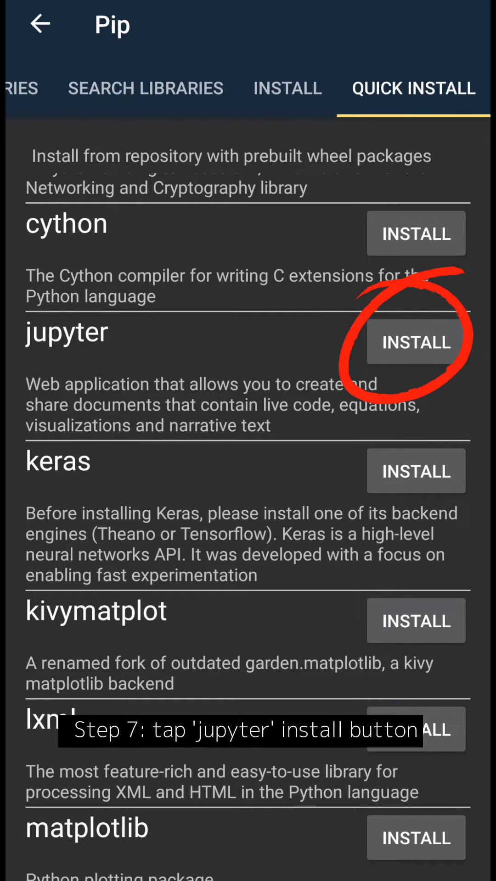
pyautogui.click(415, 343)
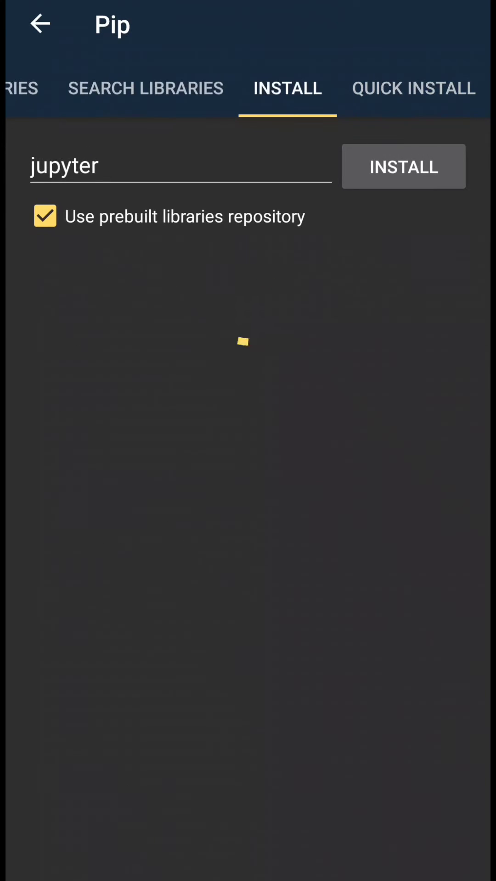
pyautogui.click(403, 166)
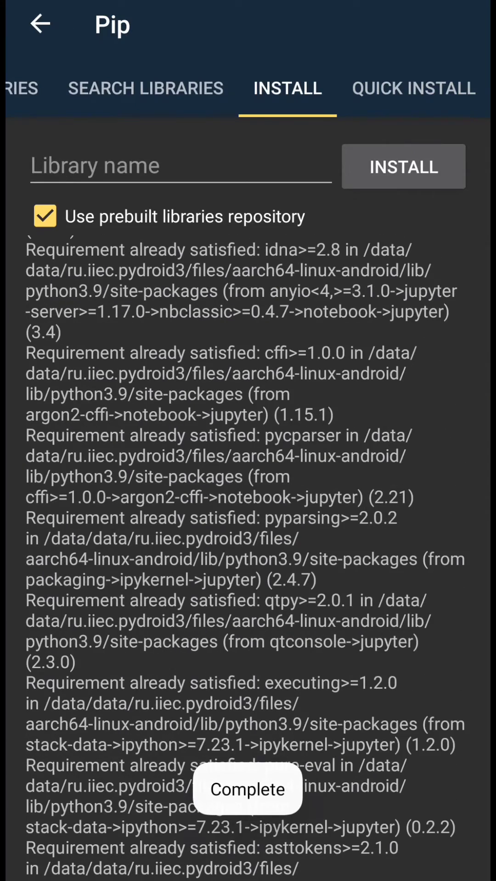
pyautogui.click(40, 24)
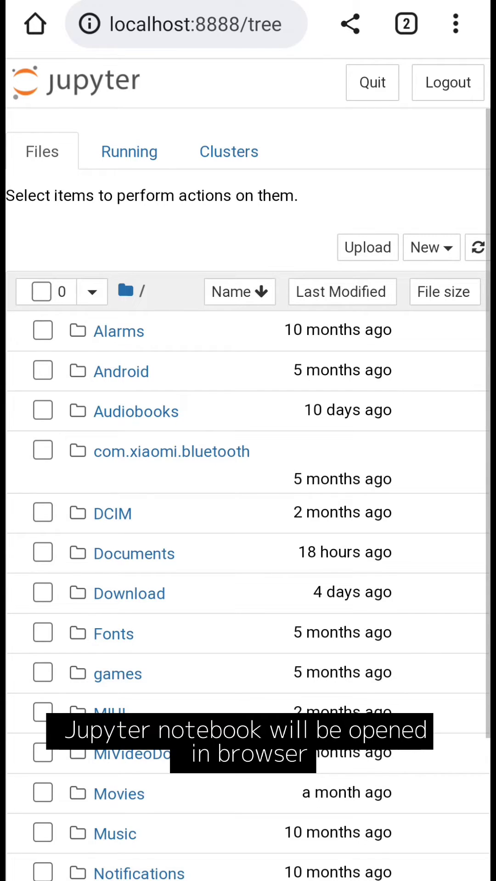
# Create a new Python 3 (ipykernel) notebook from the New menu.
pyautogui.click(430, 248)
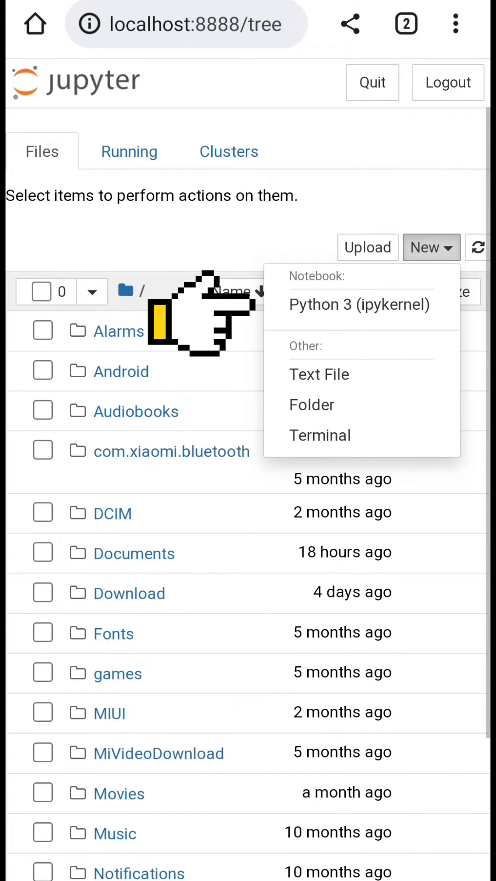
pyautogui.moveTo(191, 315)
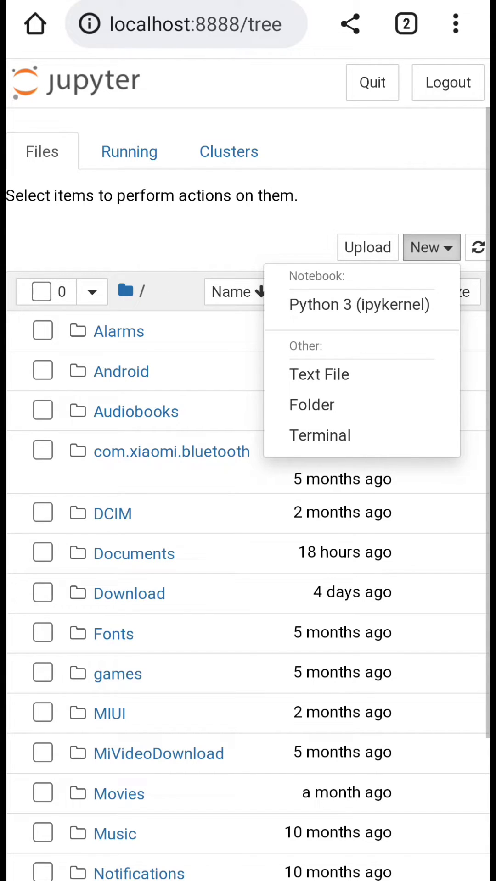
pyautogui.click(358, 304)
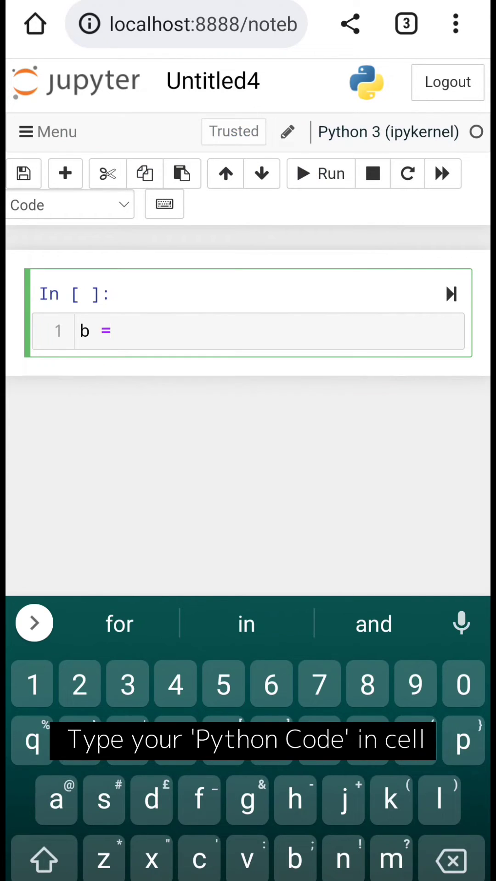
# Enter b = [1,6,8,9] and print(type(b)), then run the cell to get <class 'list'>.
pyautogui.write('[1,6,8,9')
pyautogui.write('p')
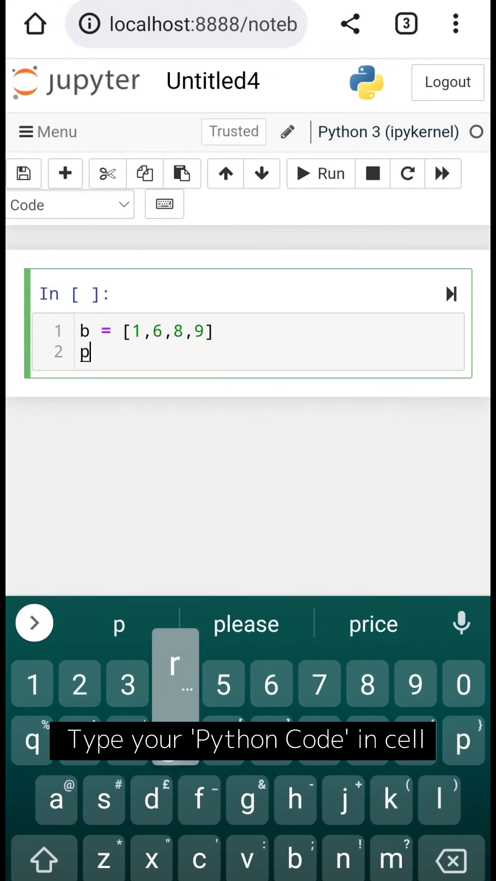
pyautogui.write('rint(typ')
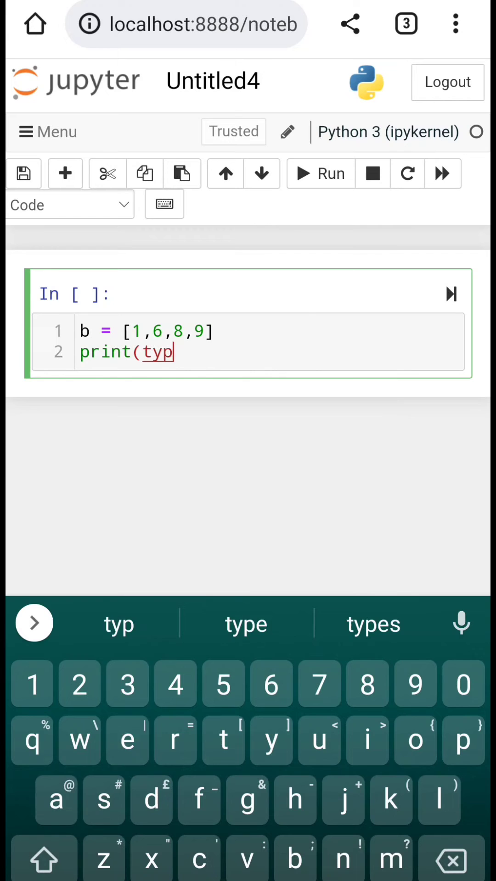
pyautogui.write('e(b)l')
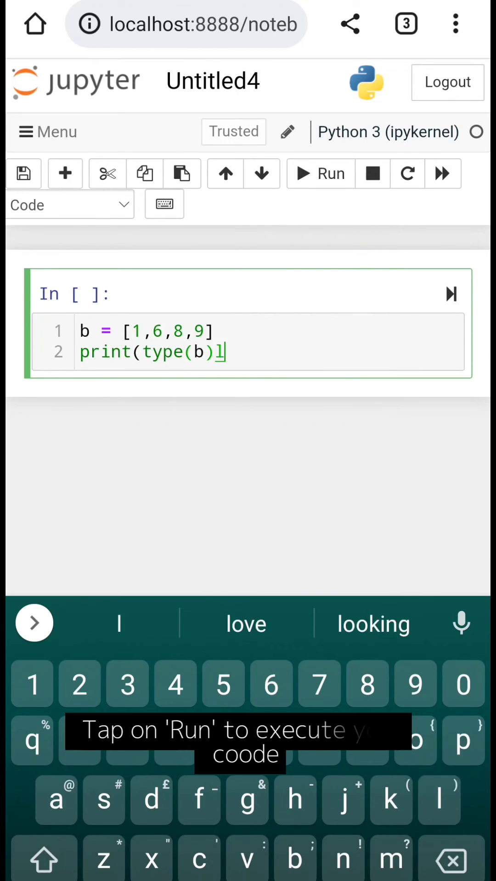
pyautogui.click(320, 173)
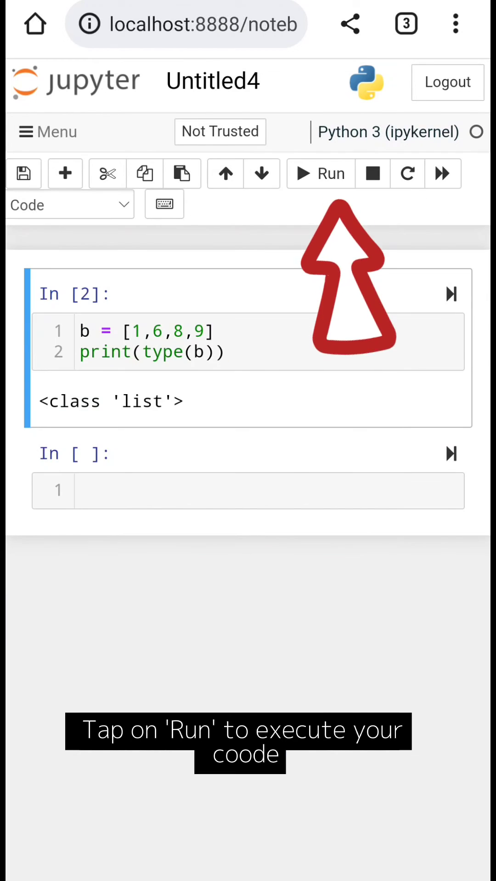